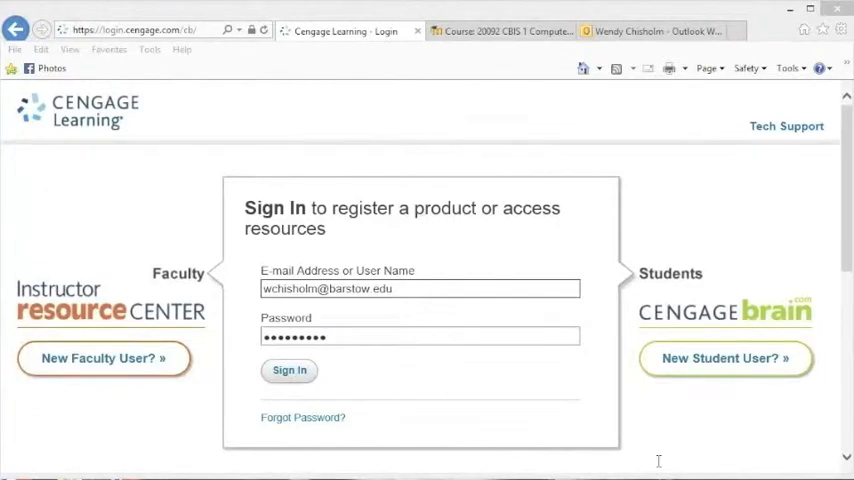
{"action": "mouse_move", "coordinate": [225, 122]}
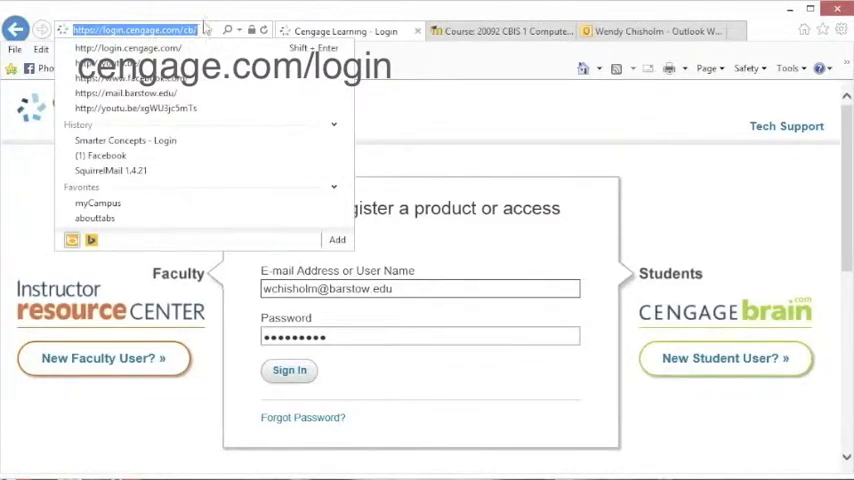
Step: Reach the Cengage student registration and login page
{"action": "left_click", "coordinate": [213, 140]}
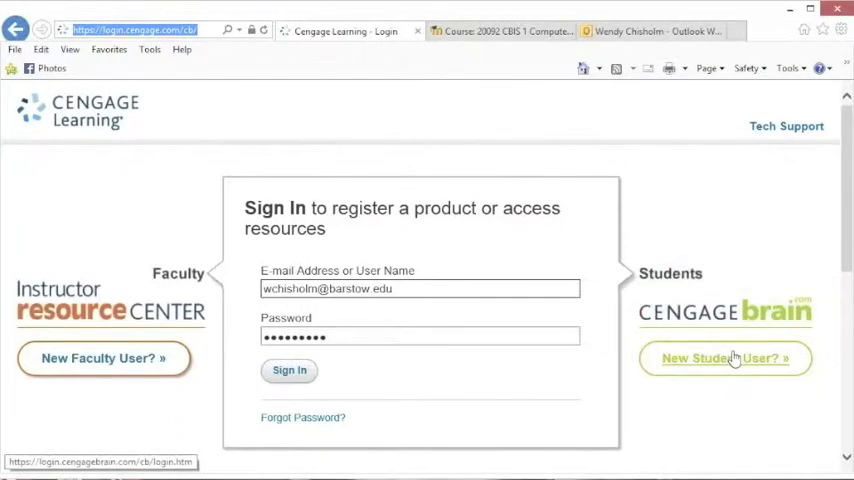
{"action": "left_click", "coordinate": [725, 358]}
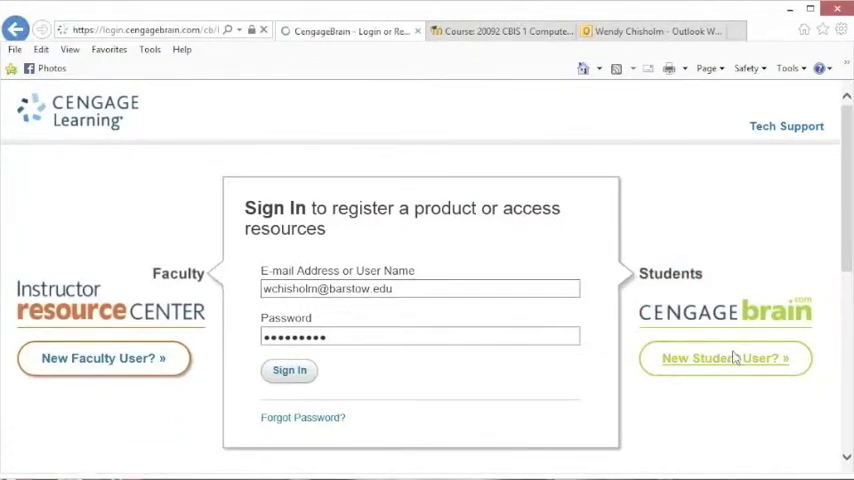
{"action": "left_click", "coordinate": [724, 358]}
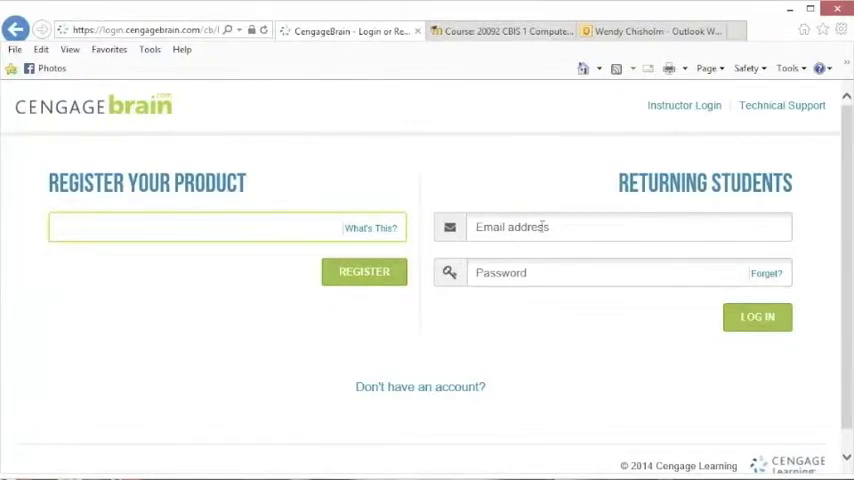
{"action": "left_click", "coordinate": [364, 271]}
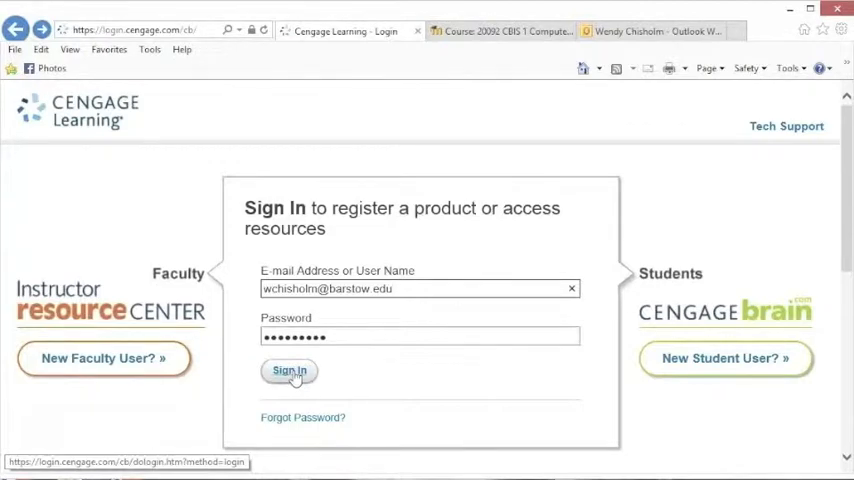
Step: Sign in to the faculty account and scroll down to Access Instructor Supplements
{"action": "left_click", "coordinate": [289, 371]}
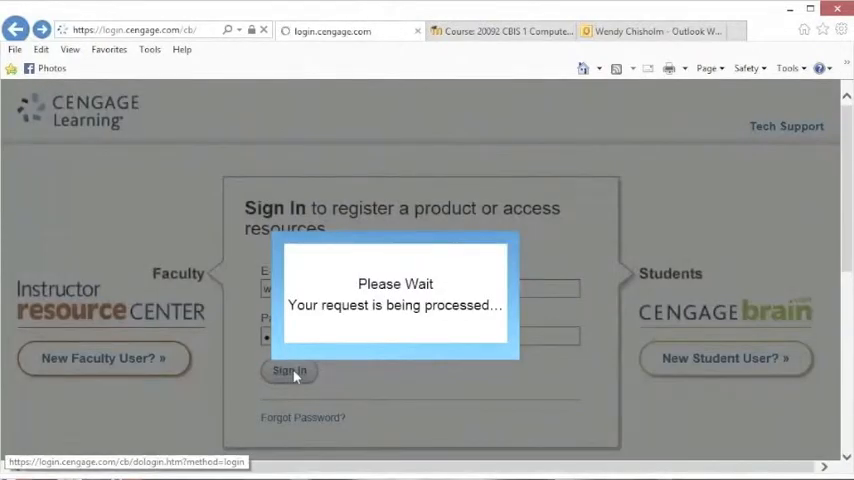
{"action": "left_click", "coordinate": [289, 371]}
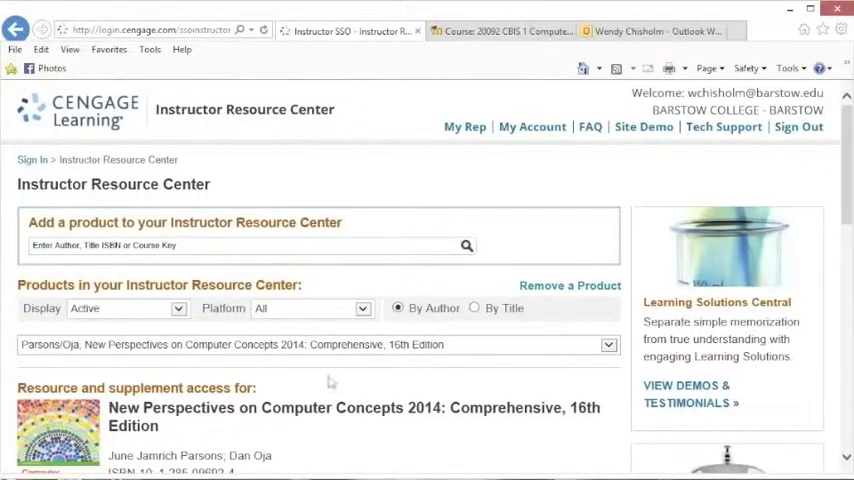
{"action": "scroll", "scroll_direction": "down", "scroll_amount": 3}
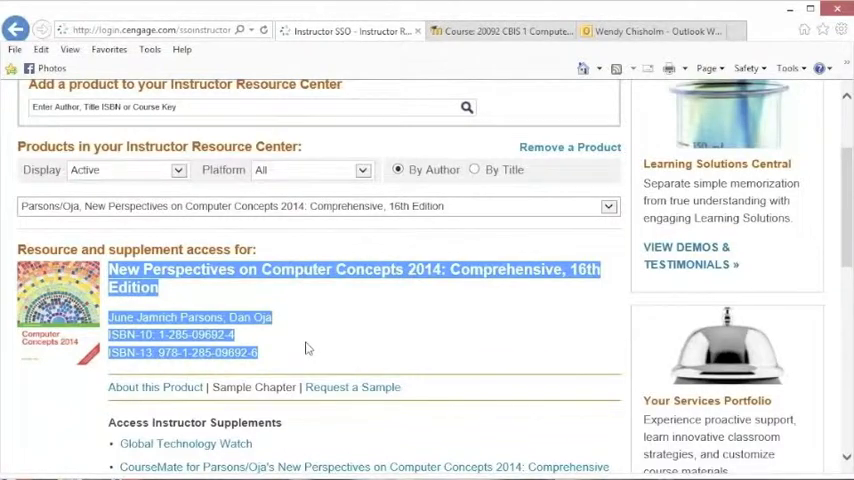
{"action": "scroll", "scroll_direction": "down", "scroll_amount": 3}
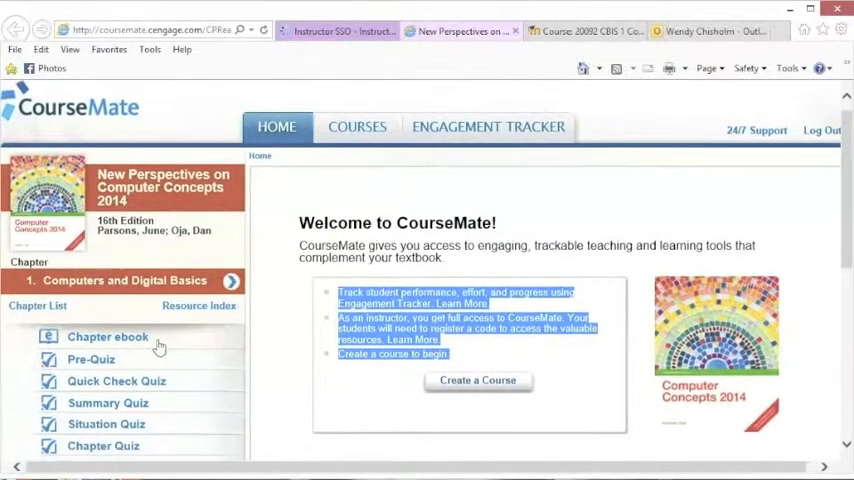
{"action": "scroll", "scroll_direction": "down", "scroll_amount": 3}
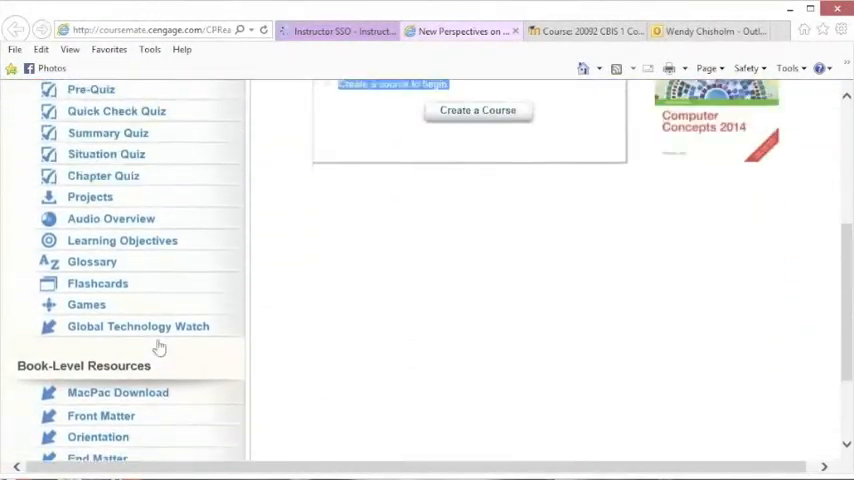
{"action": "scroll", "scroll_direction": "down", "scroll_amount": 3}
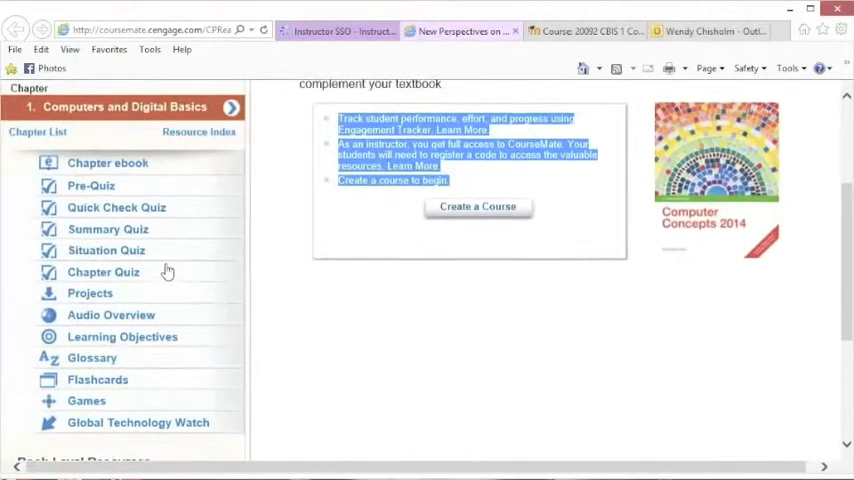
{"action": "scroll", "scroll_direction": "down", "scroll_amount": 3}
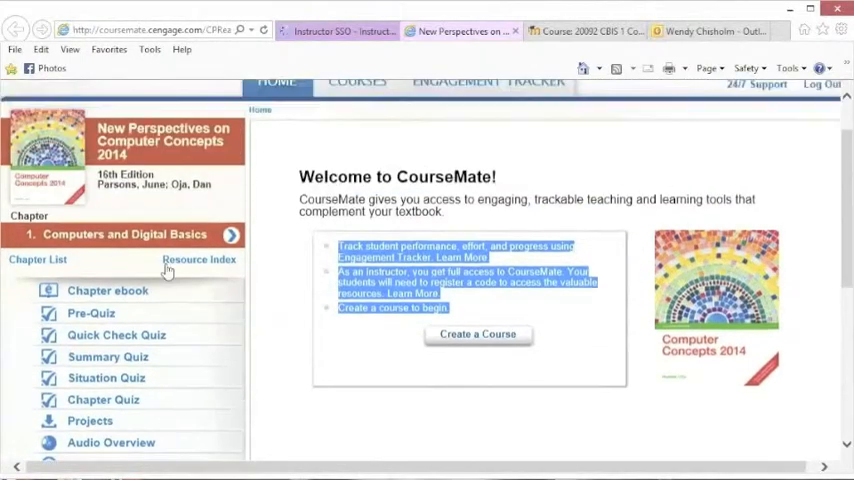
{"action": "scroll", "scroll_direction": "down", "scroll_amount": 3}
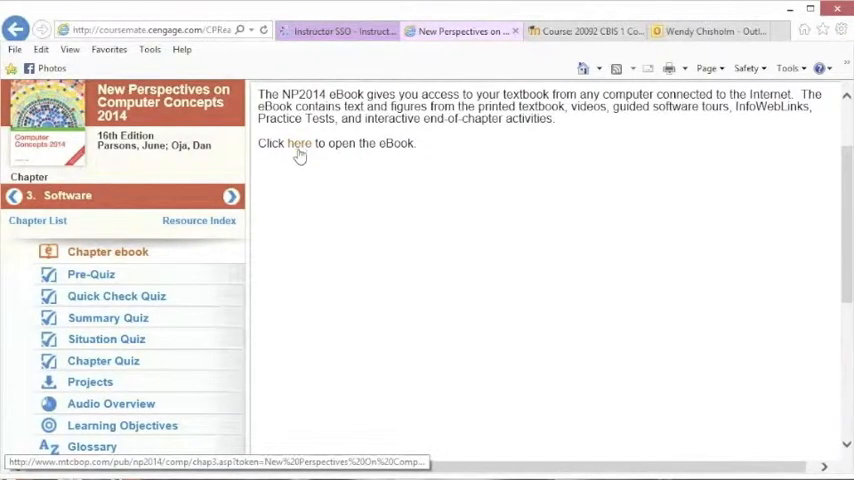
{"action": "mouse_move", "coordinate": [313, 258]}
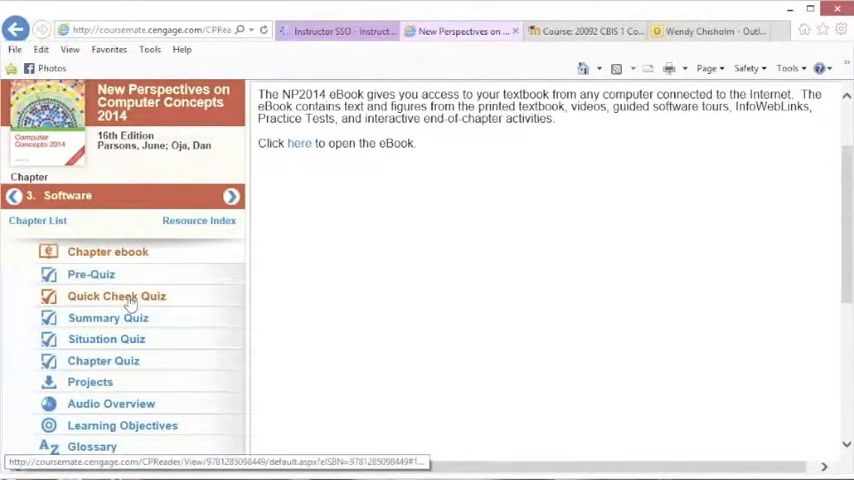
{"action": "mouse_move", "coordinate": [155, 320]}
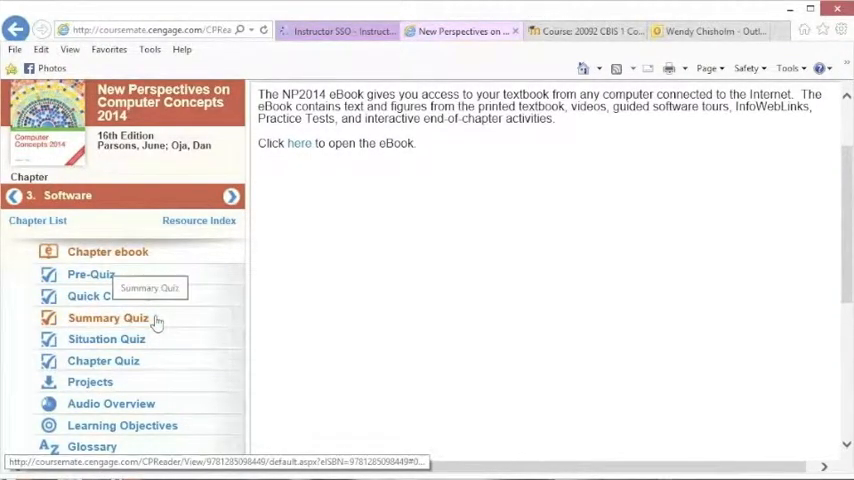
{"action": "mouse_move", "coordinate": [143, 343]}
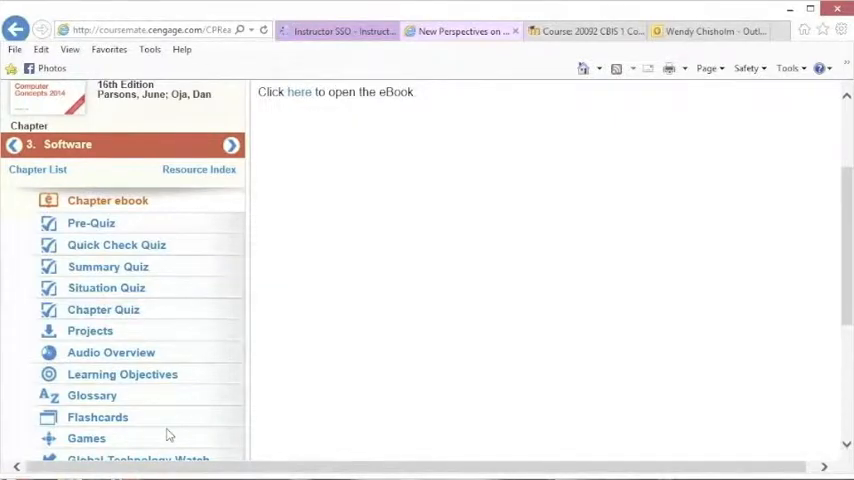
Step: Scroll the CourseMate page and launch the Chapter 3 Software eBook
{"action": "scroll", "scroll_direction": "down", "scroll_amount": 3}
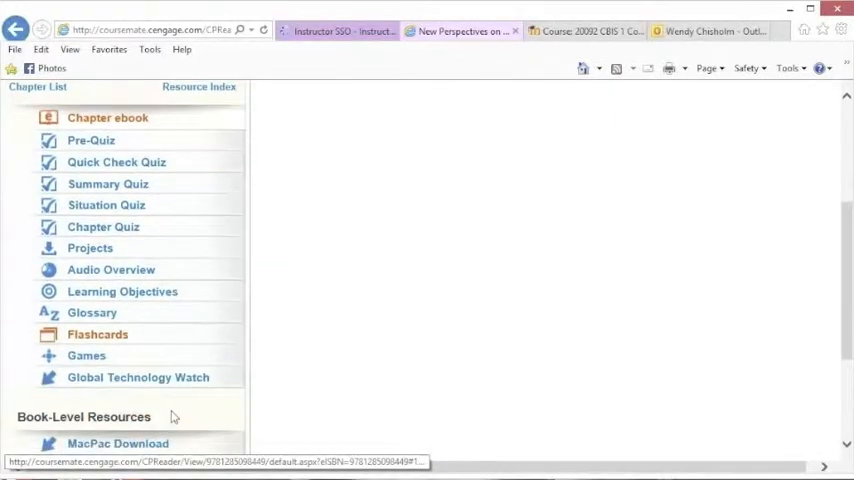
{"action": "scroll", "scroll_direction": "down", "scroll_amount": 3}
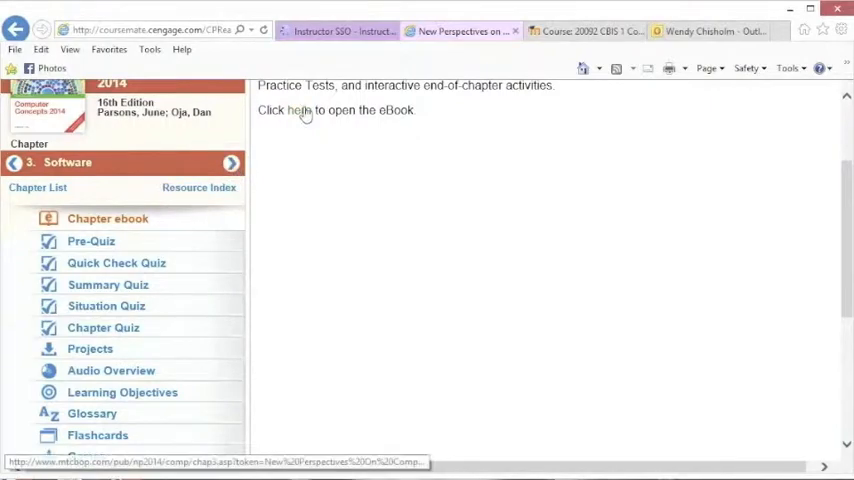
{"action": "left_click", "coordinate": [293, 110]}
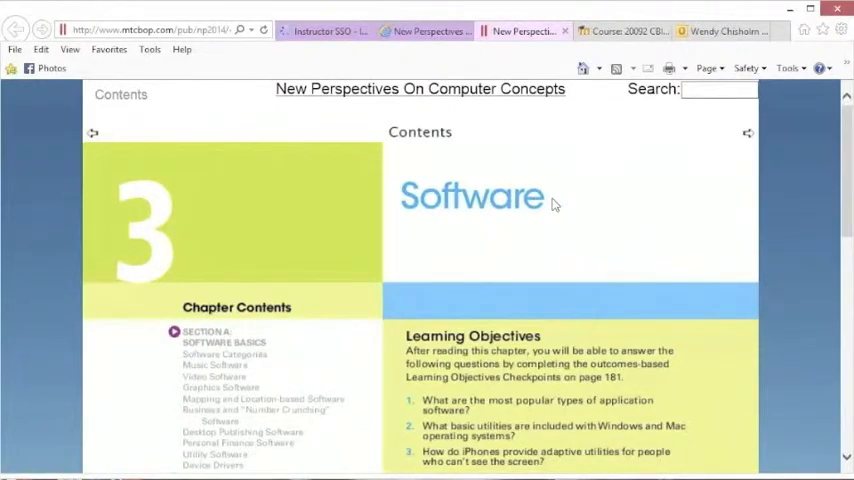
{"action": "mouse_move", "coordinate": [420, 133]}
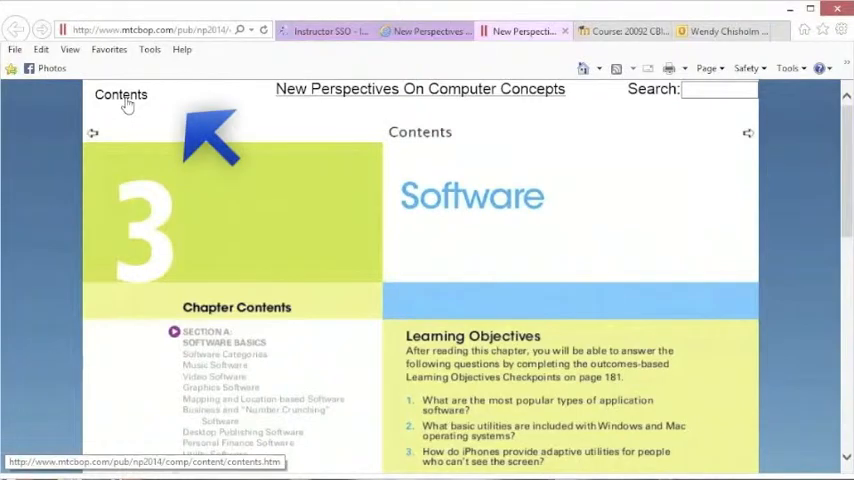
Step: Open the eBook Contents popup and scroll through it
{"action": "left_click", "coordinate": [120, 94]}
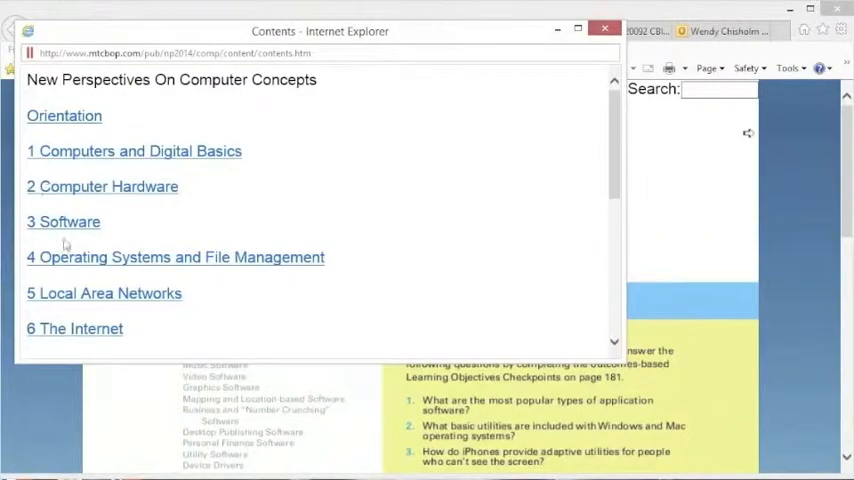
{"action": "mouse_move", "coordinate": [285, 113]}
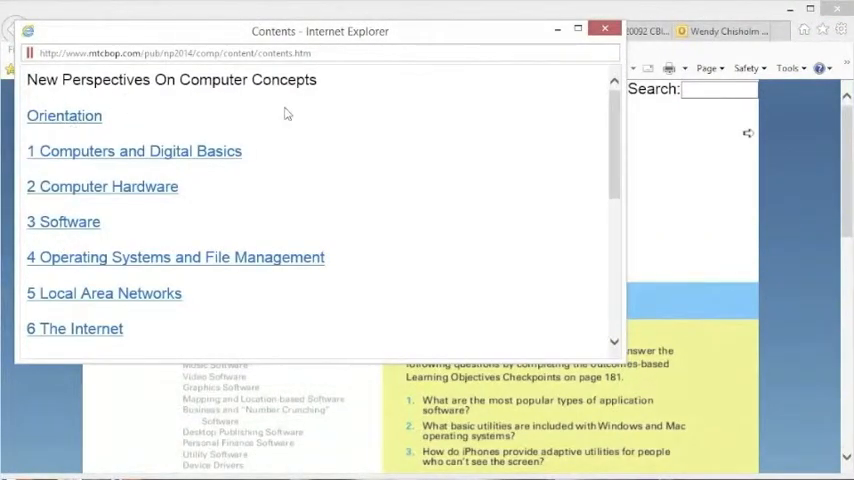
{"action": "scroll", "scroll_direction": "down", "scroll_amount": 3}
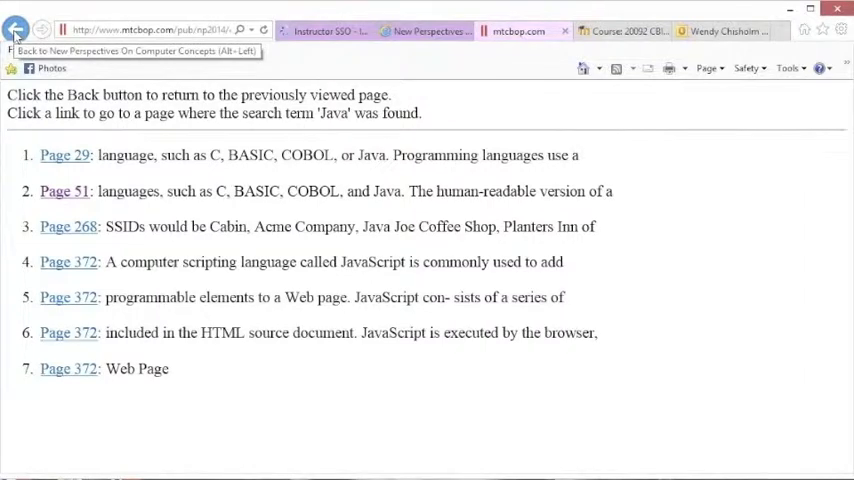
Step: Go back from the 'Java' search results to the eBook
{"action": "left_click", "coordinate": [15, 29]}
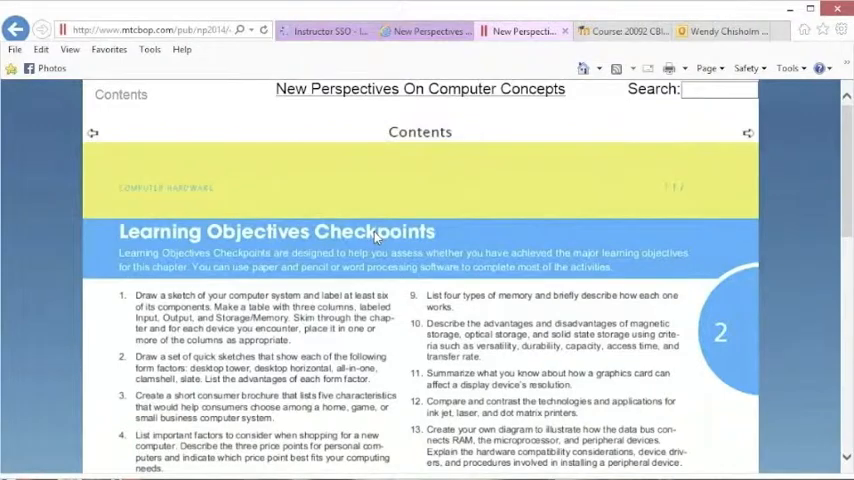
{"action": "mouse_move", "coordinate": [93, 133]}
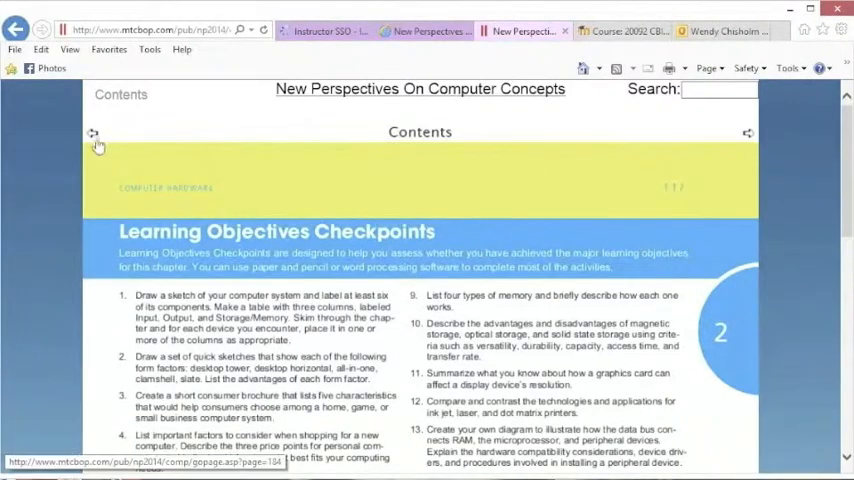
Step: Page back to Chapter 2's Interactive Situation Questions and scroll through them
{"action": "left_click", "coordinate": [93, 135]}
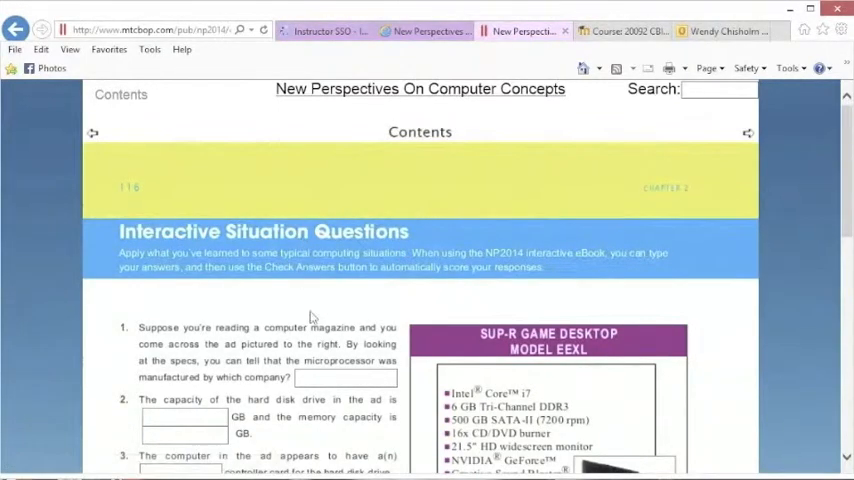
{"action": "scroll", "scroll_direction": "down", "scroll_amount": 3}
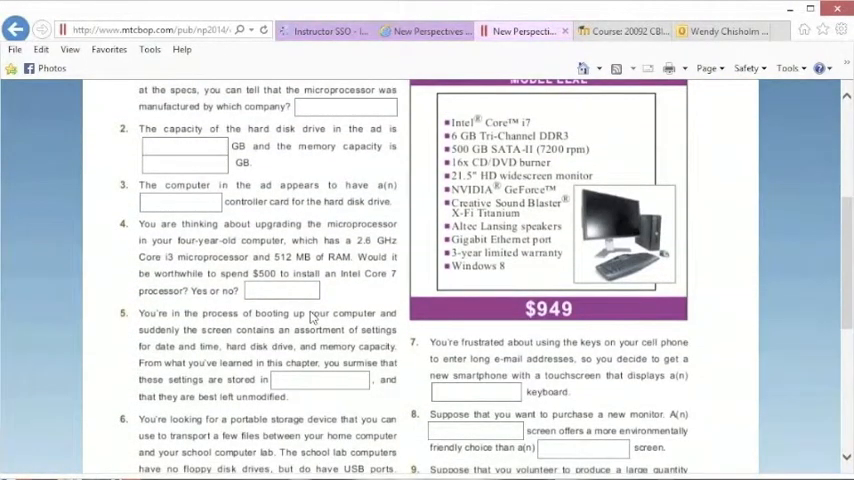
{"action": "scroll", "scroll_direction": "down", "scroll_amount": 3}
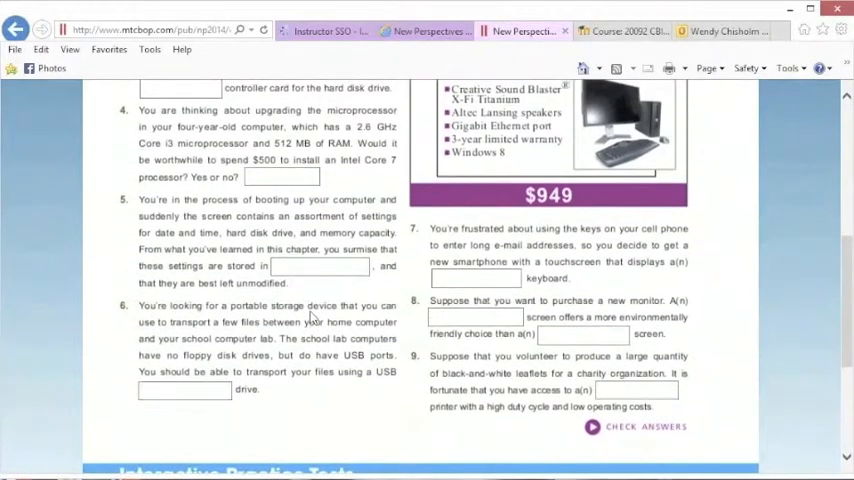
{"action": "scroll", "scroll_direction": "up", "scroll_amount": 3}
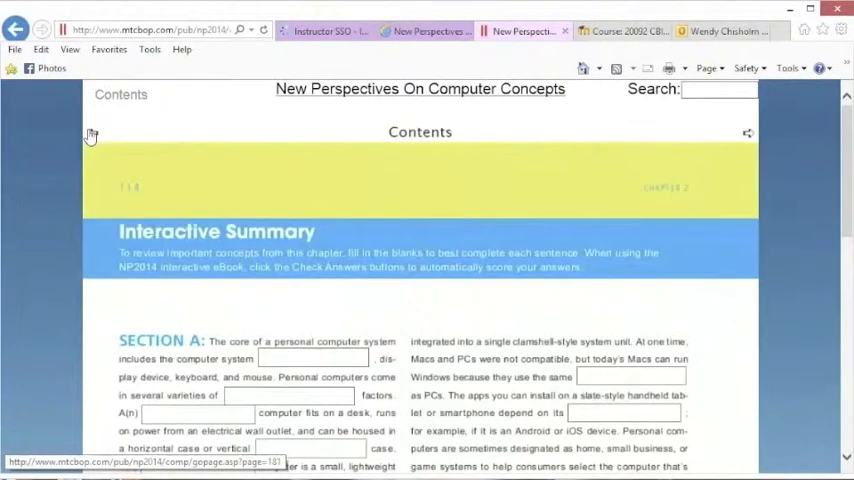
Step: Scroll through Chapter 2's Key Terms page
{"action": "scroll", "scroll_direction": "down", "scroll_amount": 3}
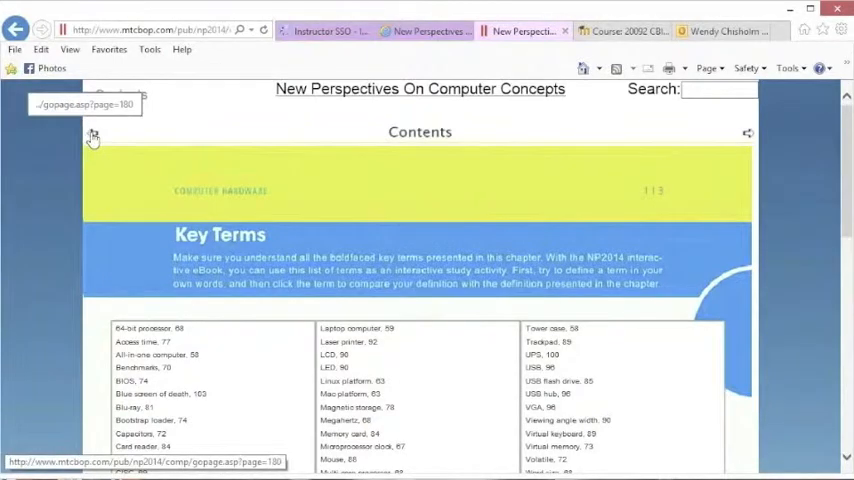
Step: Page back to New Perspectives Labs and scroll down to the Benchmarking lab
{"action": "left_click", "coordinate": [92, 135]}
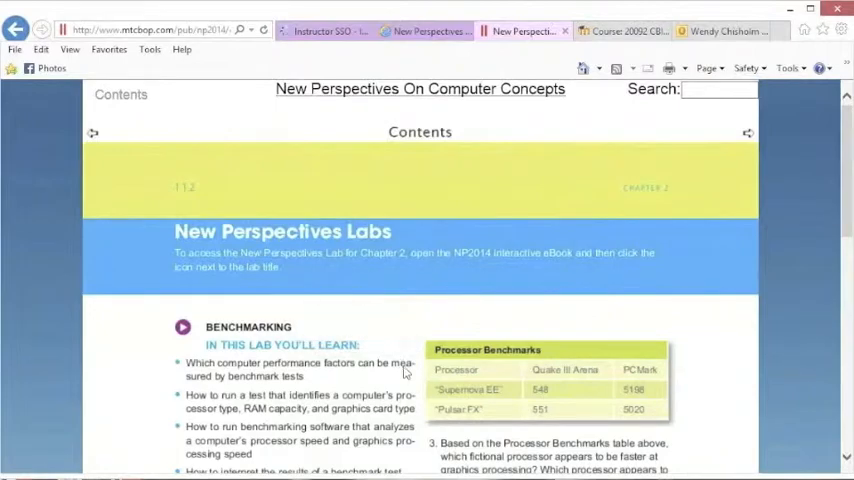
{"action": "scroll", "scroll_direction": "down", "scroll_amount": 3}
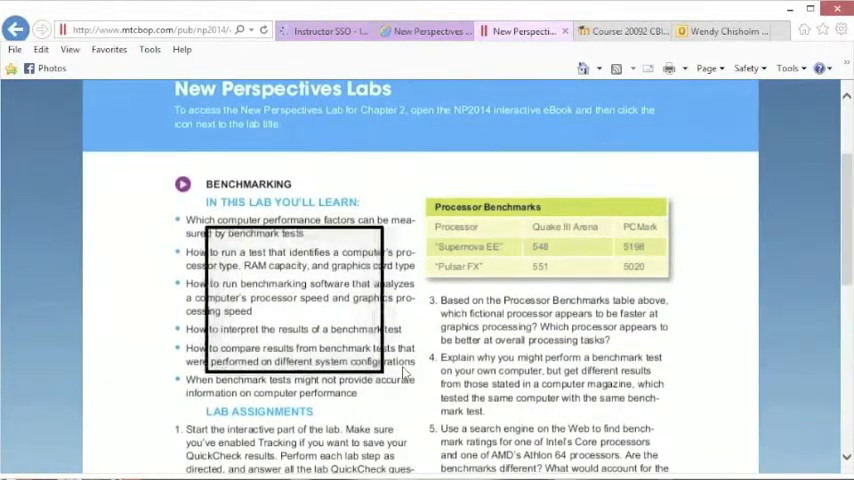
{"action": "scroll", "scroll_direction": "down", "scroll_amount": 3}
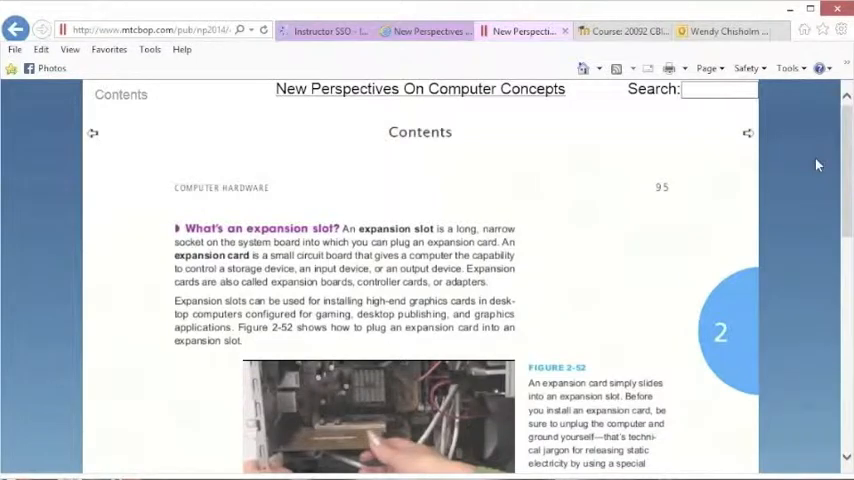
Step: Scroll down page 95 to Figure 2-52's expansion card video, then back up
{"action": "scroll", "scroll_direction": "down", "scroll_amount": 3}
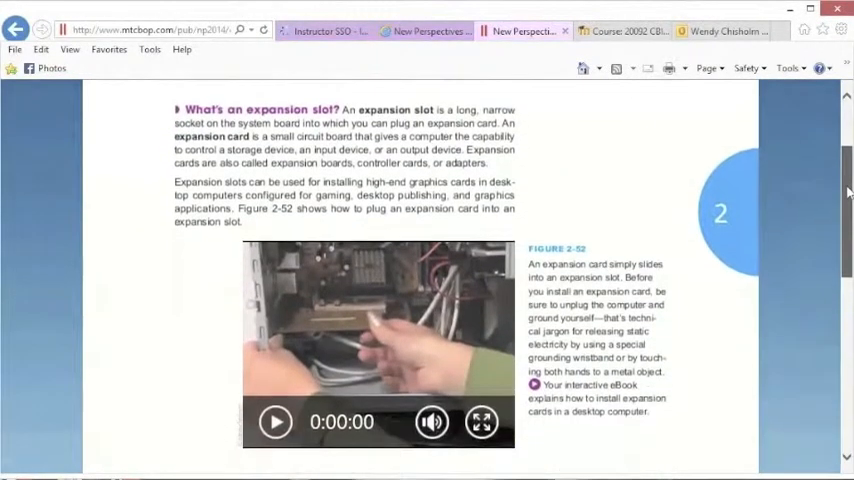
{"action": "scroll", "scroll_direction": "down", "scroll_amount": 3}
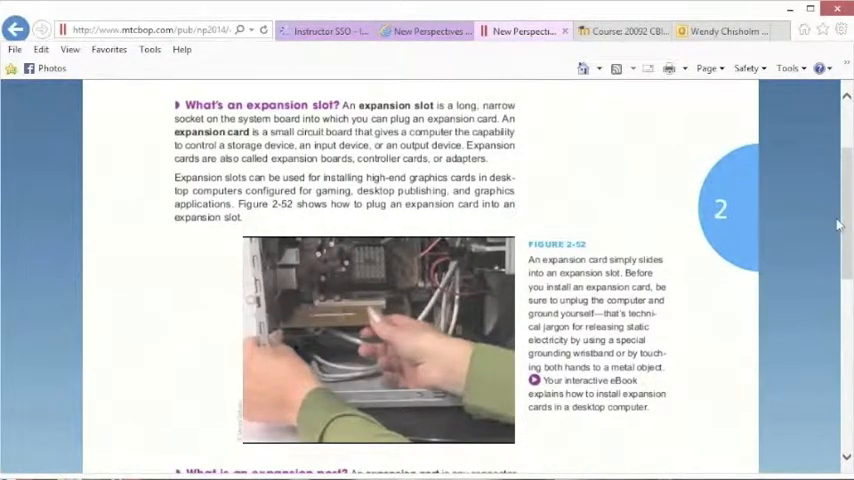
{"action": "scroll", "scroll_direction": "down", "scroll_amount": 3}
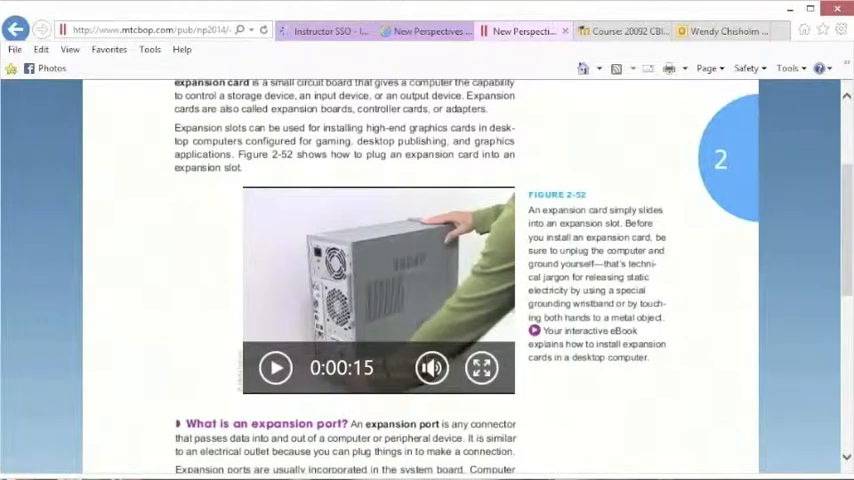
{"action": "scroll", "scroll_direction": "up", "scroll_amount": 3}
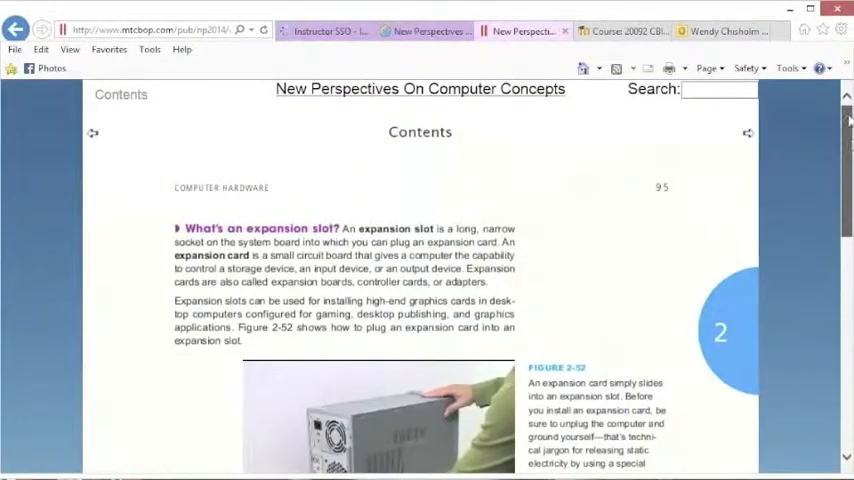